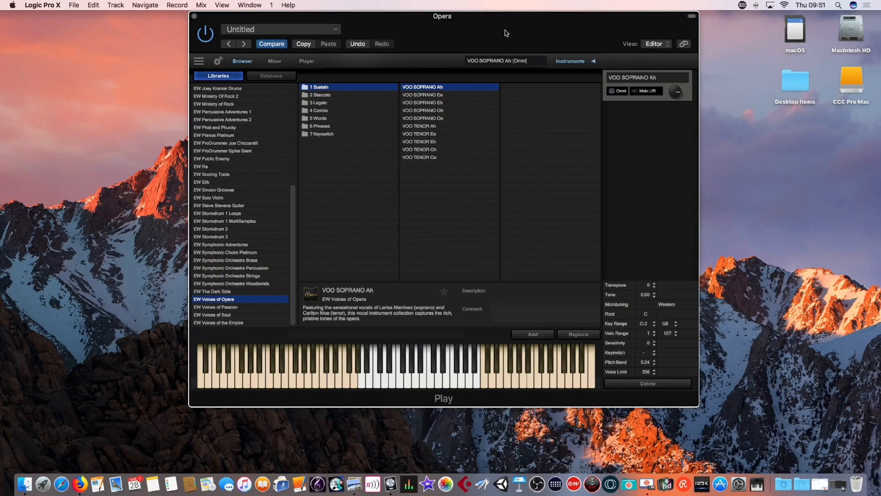
{"action": "mouse_move", "coordinate": [451, 24]}
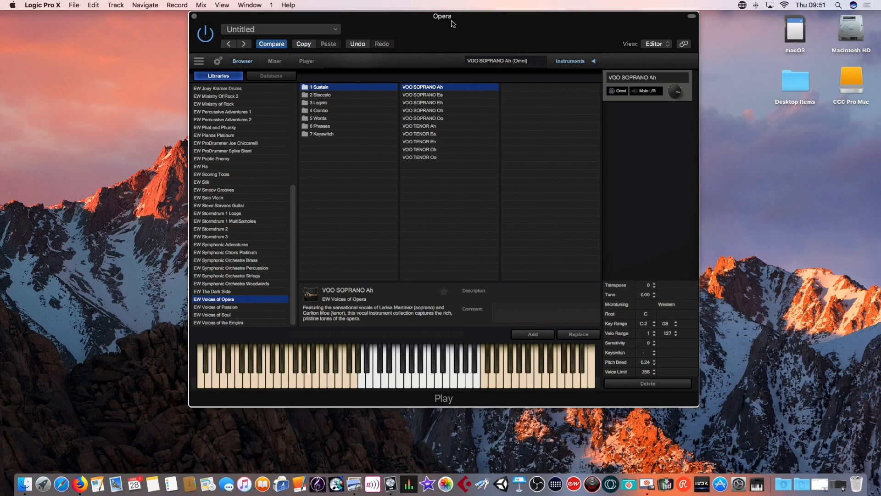
{"action": "mouse_move", "coordinate": [481, 25]}
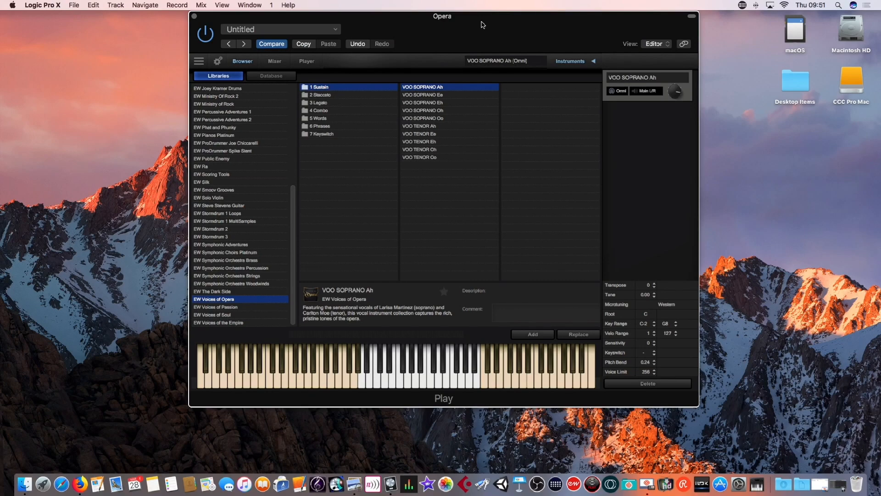
{"action": "mouse_move", "coordinate": [488, 26]}
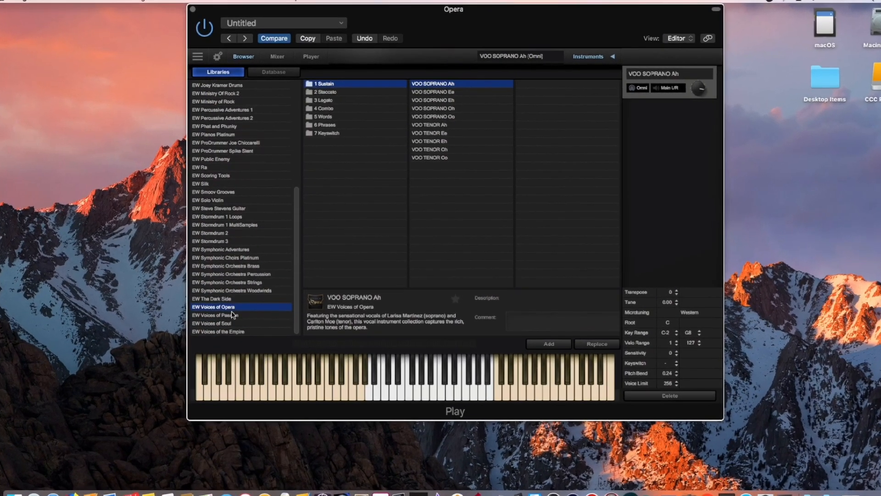
Step: Drag the Play plugin window slightly to the right by its title bar
{"action": "left_click_drag", "start_coordinate": [453, 10], "coordinate": [474, 10]}
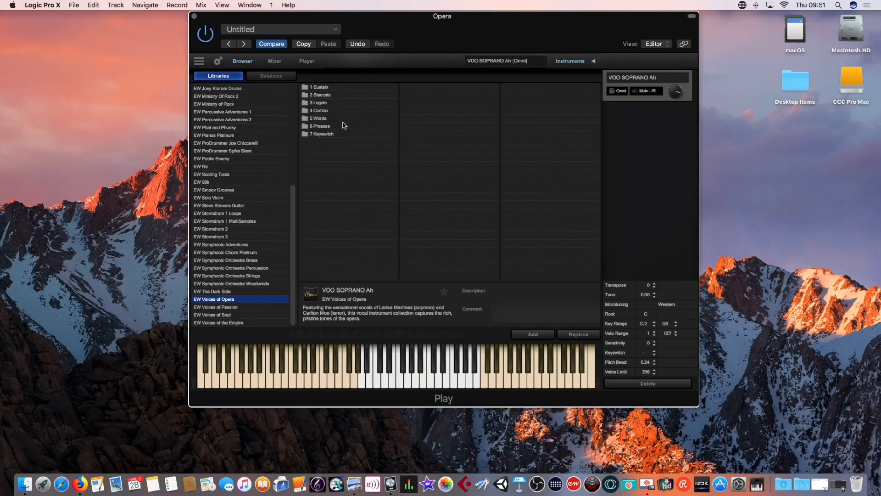
{"action": "mouse_move", "coordinate": [347, 88]}
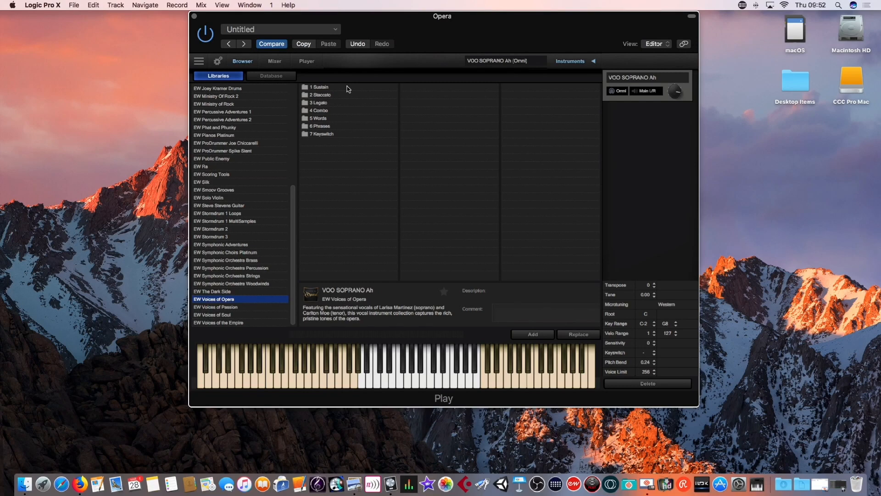
Step: Show the 1 Sustain folder's soprano and tenor patches and select VOO SOPRANO Ah
{"action": "left_click", "coordinate": [319, 87]}
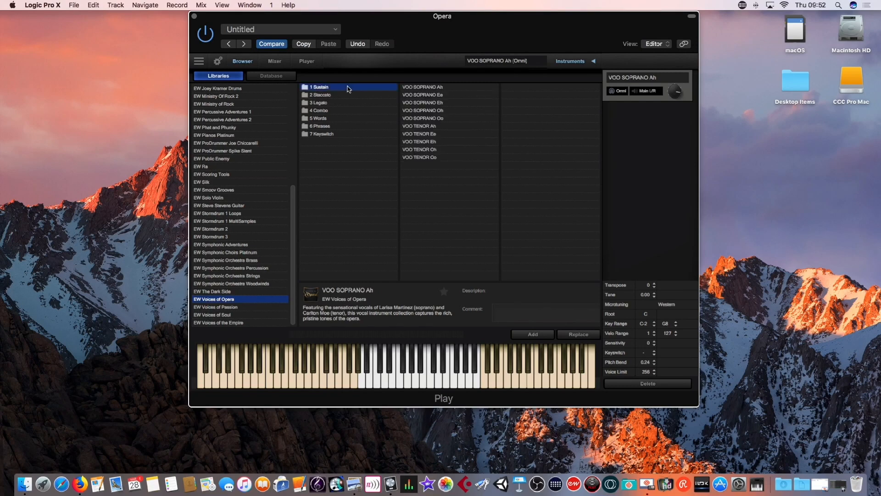
{"action": "left_click", "coordinate": [422, 87]}
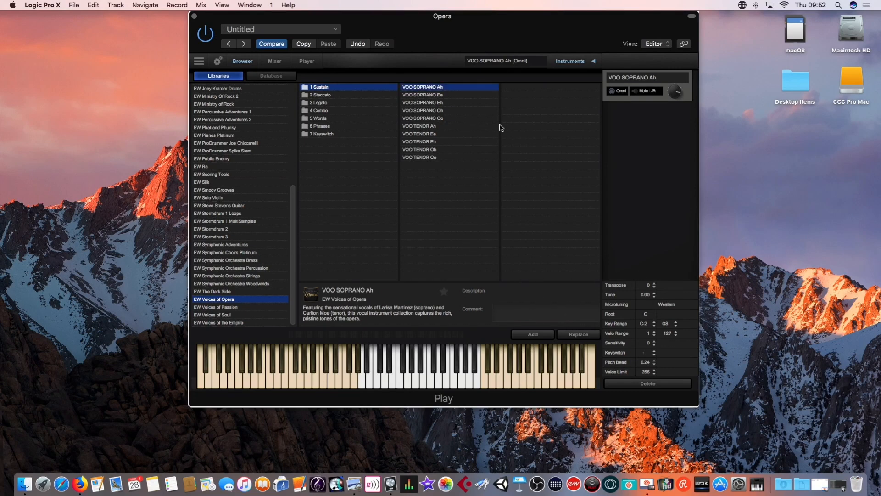
{"action": "mouse_move", "coordinate": [568, 335]}
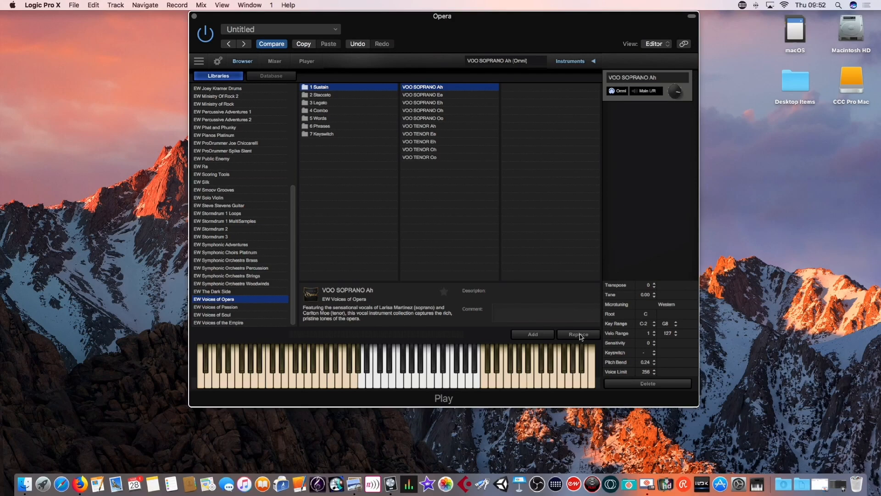
Step: Load VOO SOPRANO Ah Legato MOD from the 3 Legato folder, keyswitch G3
{"action": "left_click", "coordinate": [317, 103]}
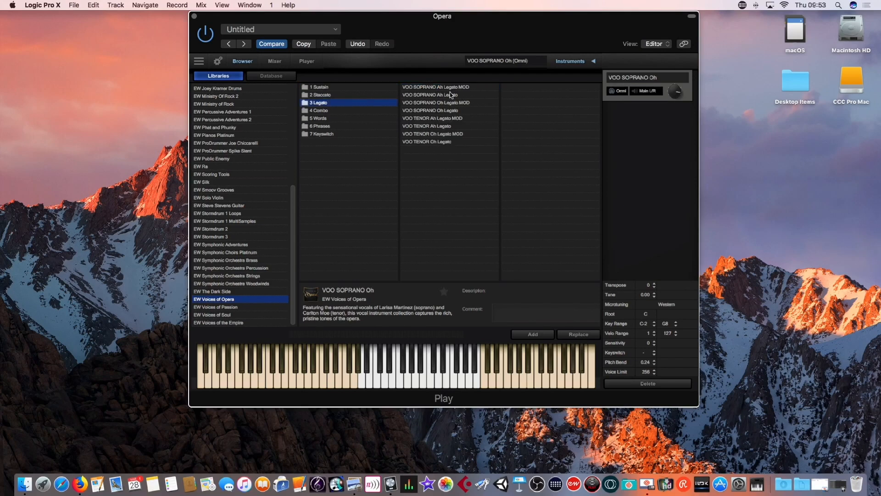
{"action": "left_click", "coordinate": [436, 87]}
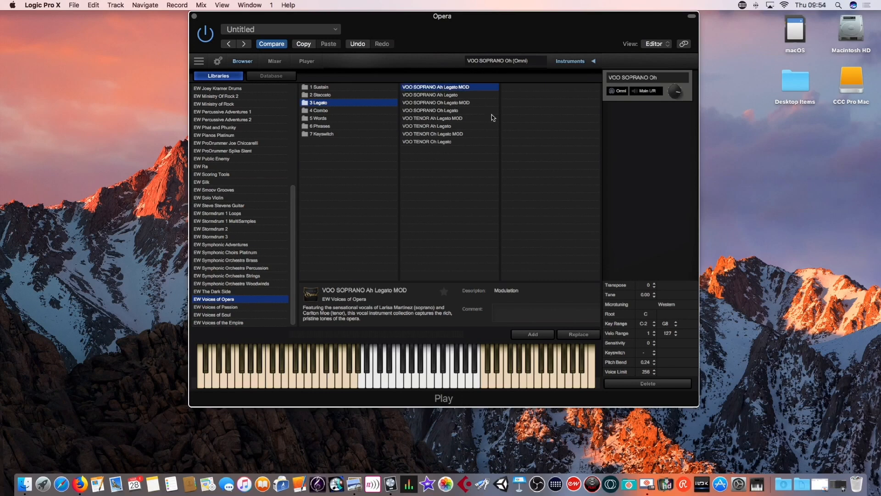
{"action": "left_click", "coordinate": [577, 334]}
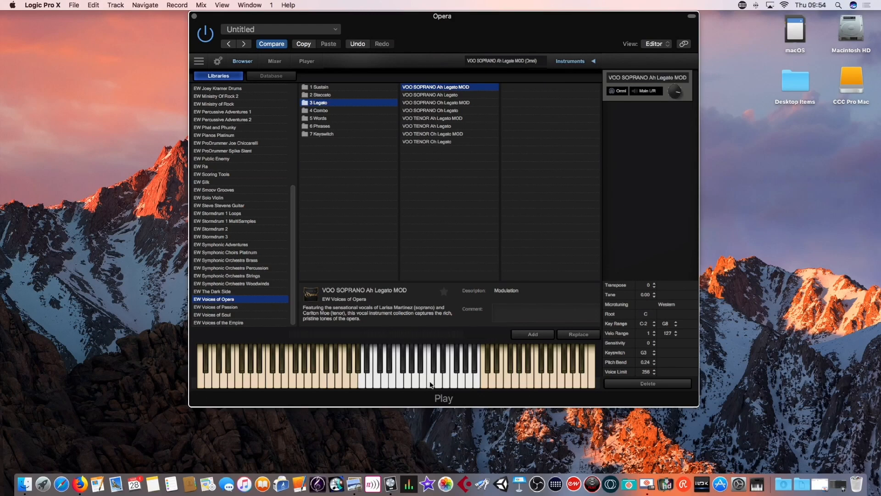
Step: Play several notes on the on-screen keyboard to demo the legato patch
{"action": "left_click", "coordinate": [407, 371]}
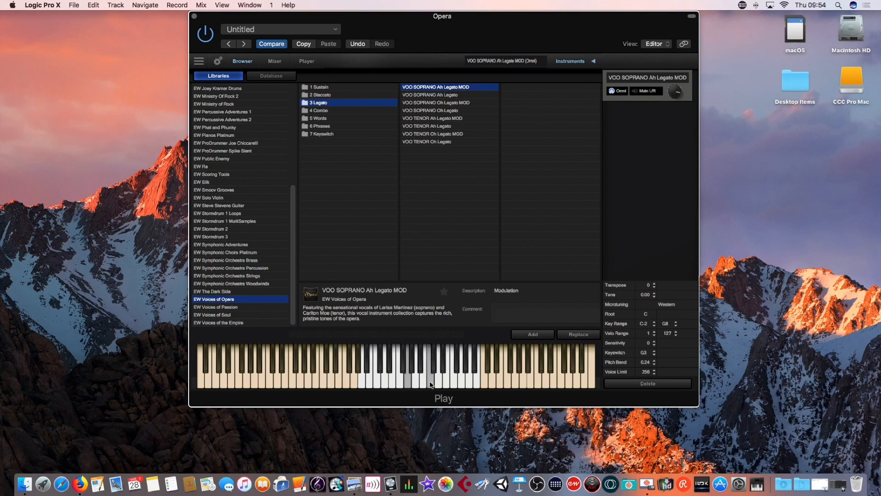
{"action": "left_click", "coordinate": [410, 371]}
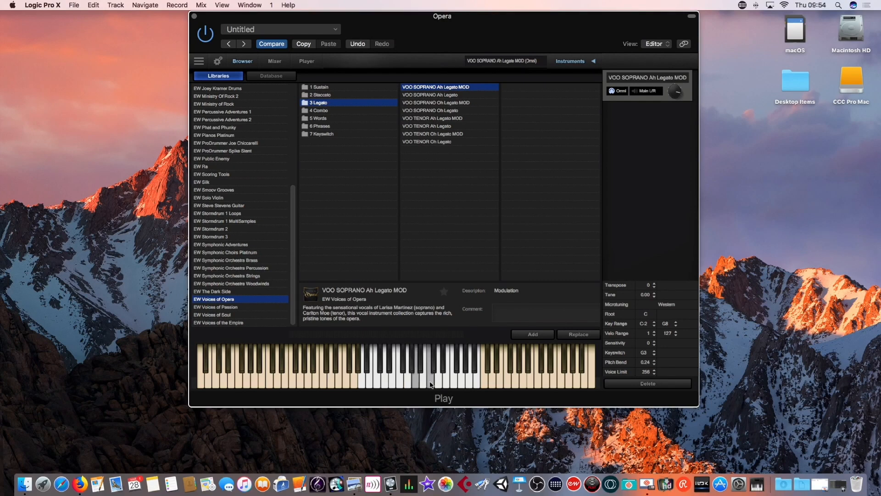
{"action": "left_click", "coordinate": [411, 376]}
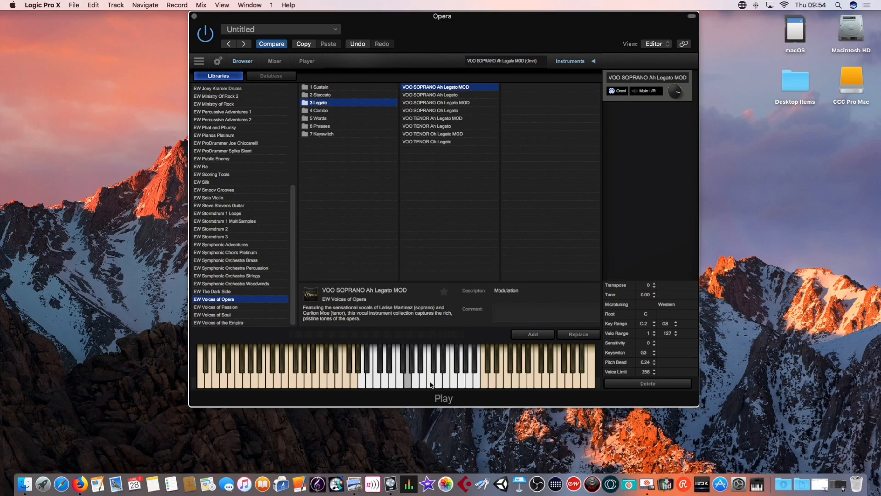
{"action": "left_click", "coordinate": [430, 371]}
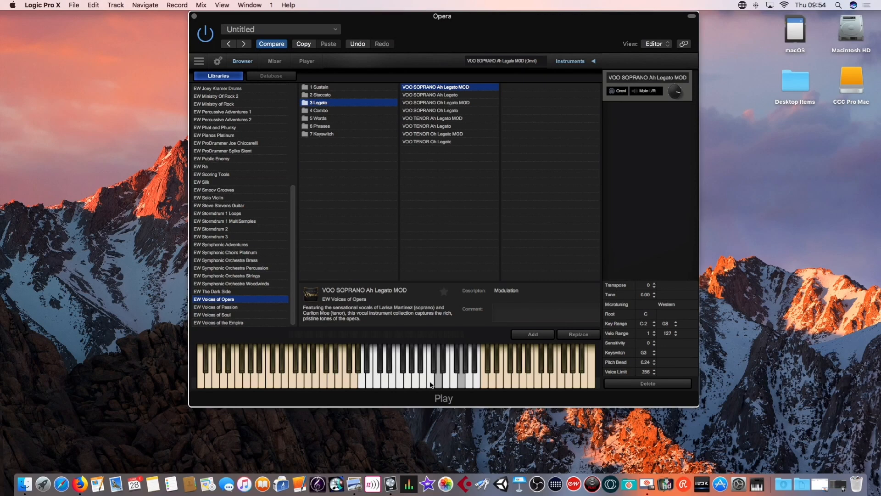
{"action": "mouse_move", "coordinate": [504, 195]}
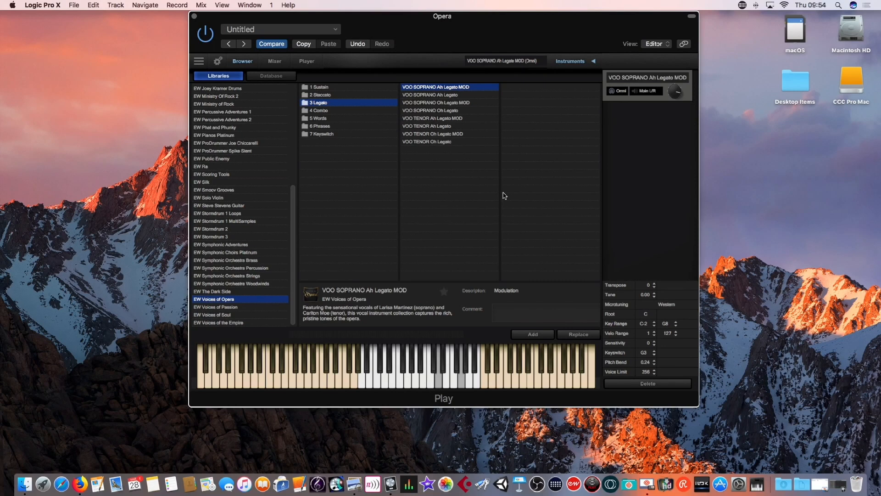
{"action": "mouse_move", "coordinate": [330, 115]}
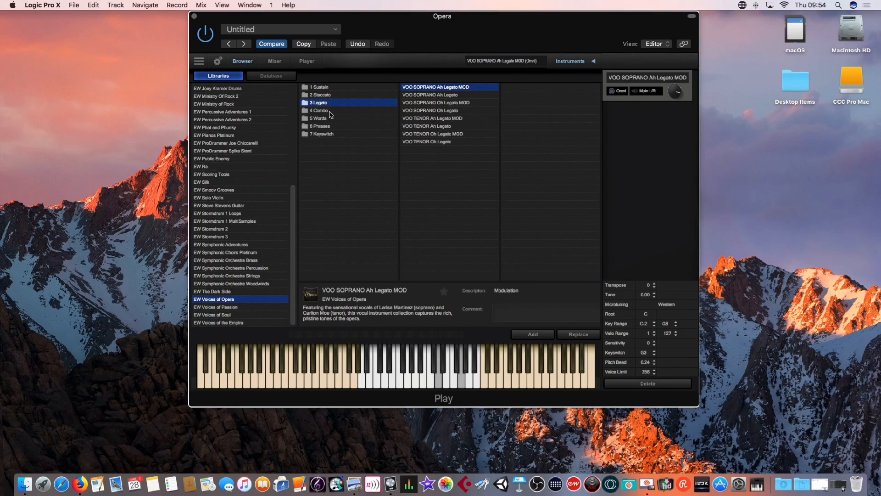
Step: Load the soprano staccato combo patch from the 4 Combo folder
{"action": "left_click", "coordinate": [318, 110]}
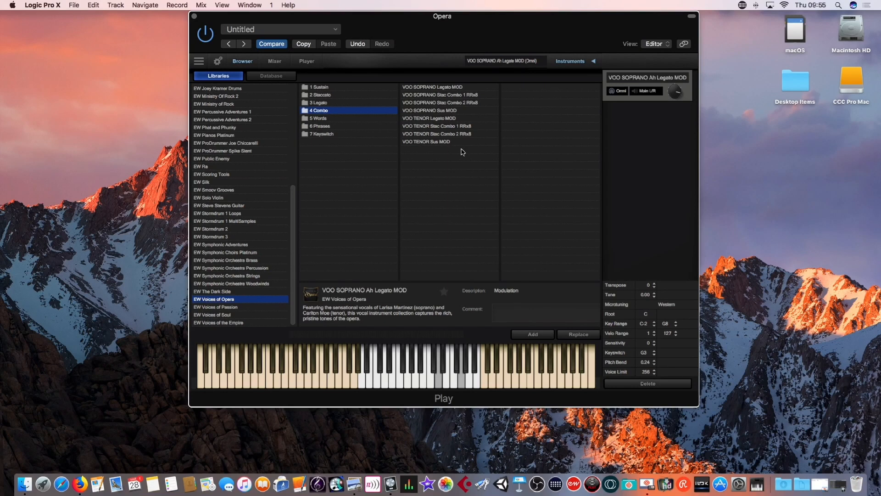
{"action": "left_click", "coordinate": [441, 95]}
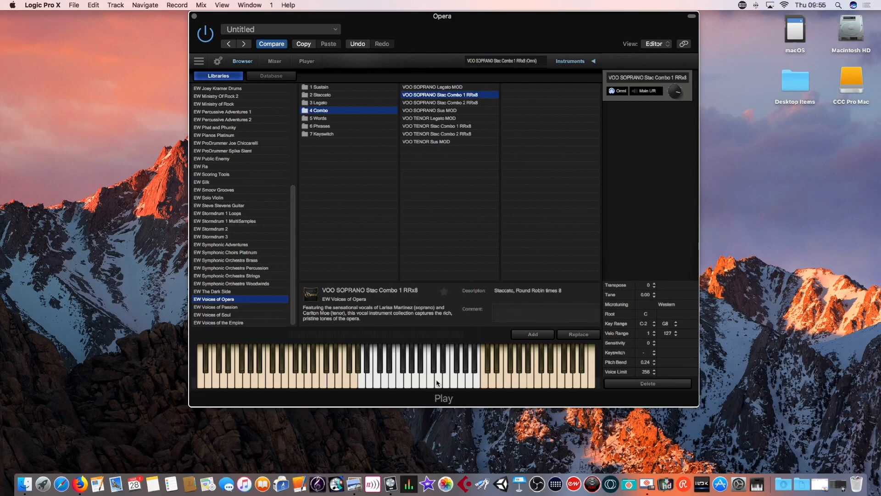
Step: Load VOO SOPRANO Sus MOD, glance at the 5 Words folder and return to the Combo list
{"action": "left_click", "coordinate": [449, 110]}
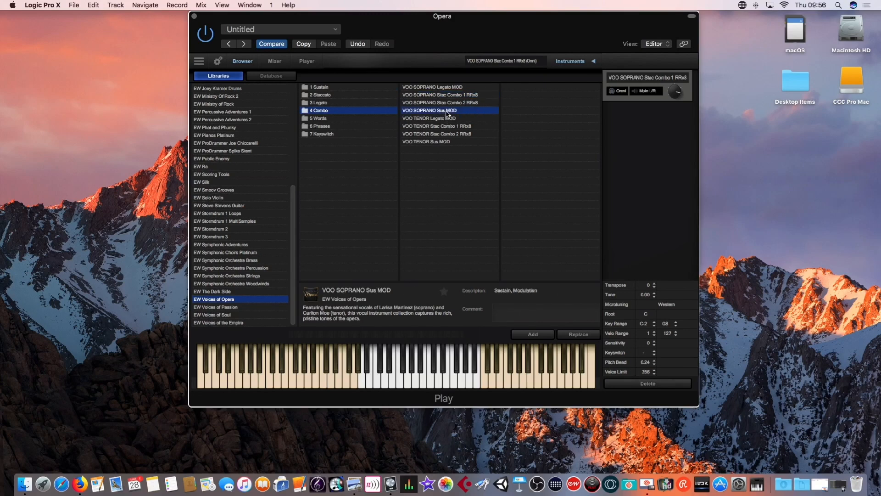
{"action": "left_click", "coordinate": [531, 334]}
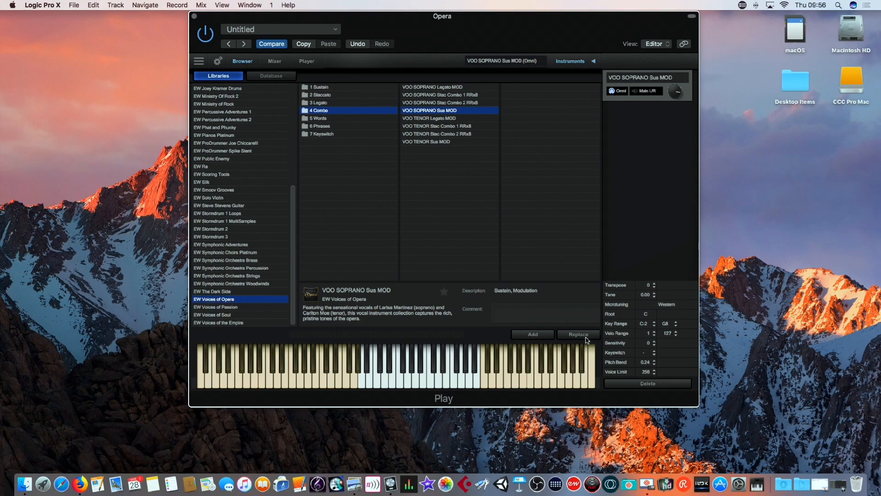
{"action": "left_click", "coordinate": [319, 118]}
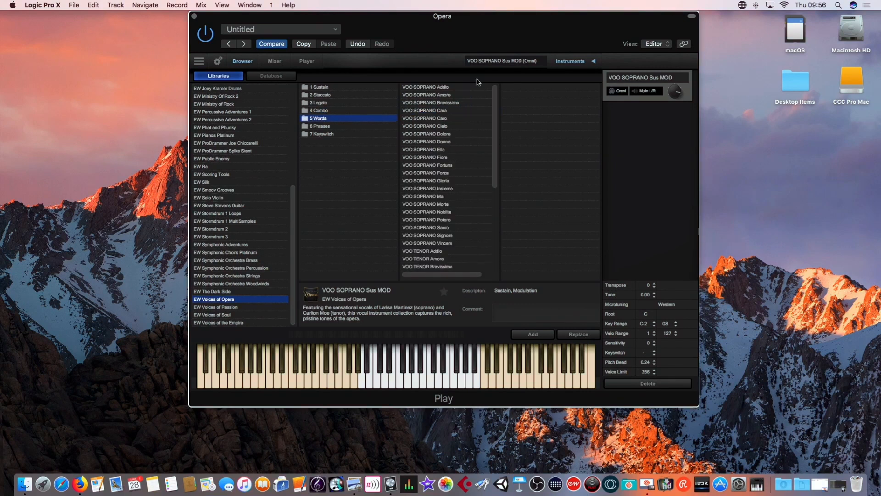
{"action": "mouse_move", "coordinate": [448, 201]}
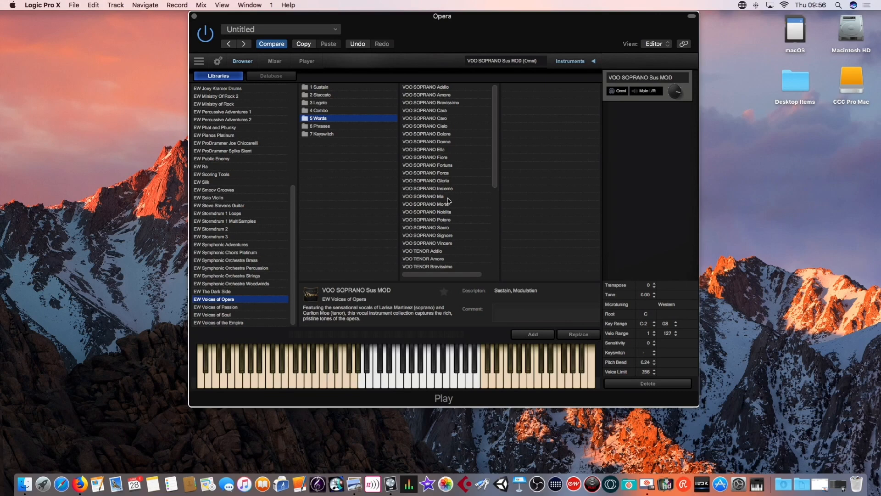
{"action": "mouse_move", "coordinate": [286, 128]}
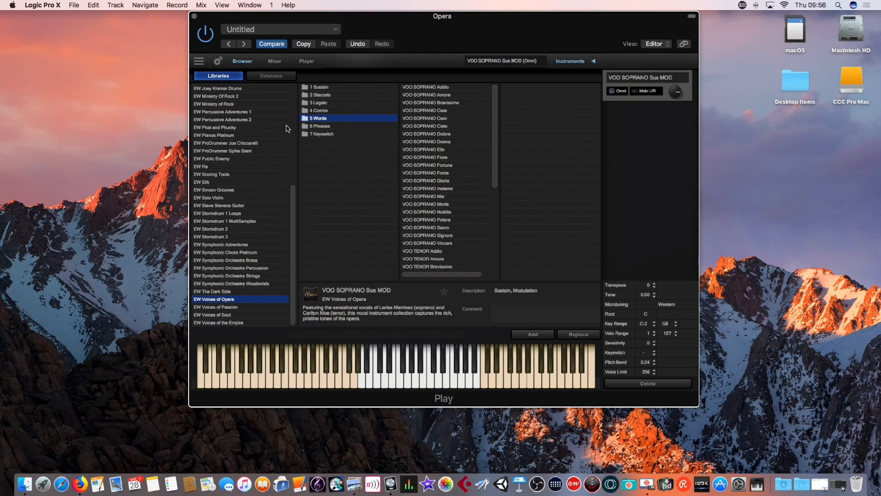
{"action": "left_click", "coordinate": [318, 111]}
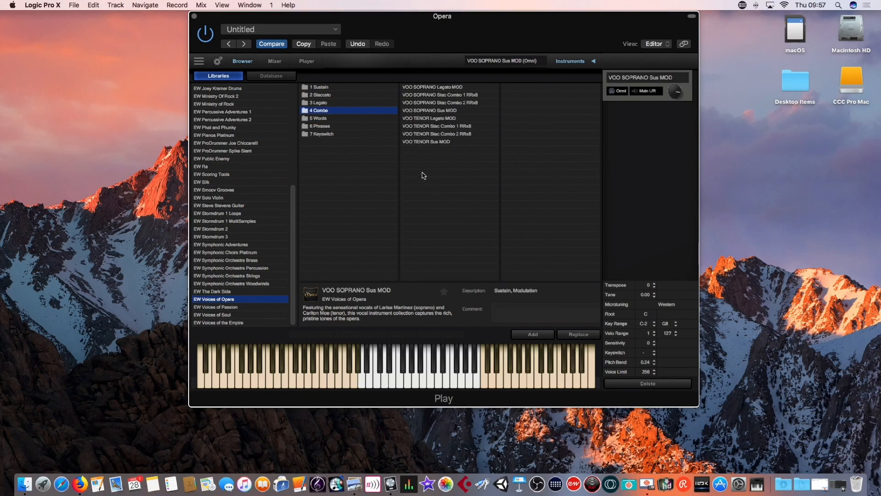
Step: Load VOO TENOR Stac Combo 2 RRx8, then VOO TENOR Legato MOD with keyswitch C3
{"action": "left_click", "coordinate": [438, 134]}
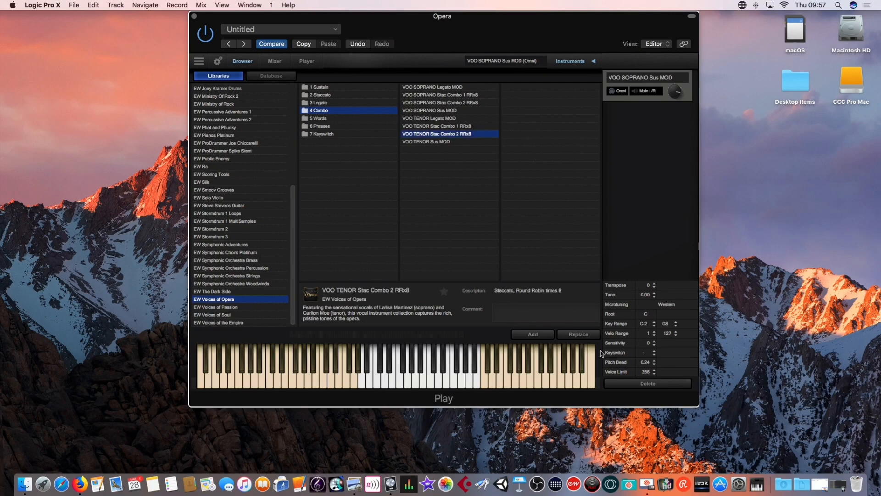
{"action": "left_click", "coordinate": [578, 335]}
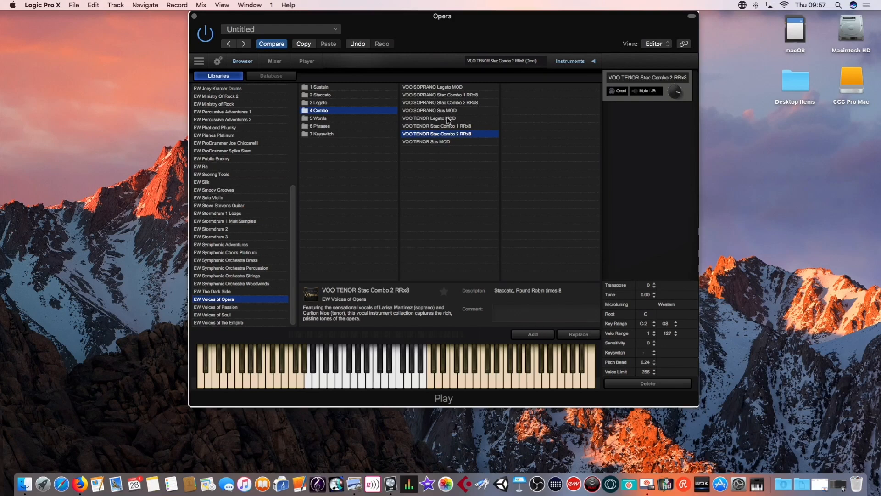
{"action": "left_click", "coordinate": [437, 118]}
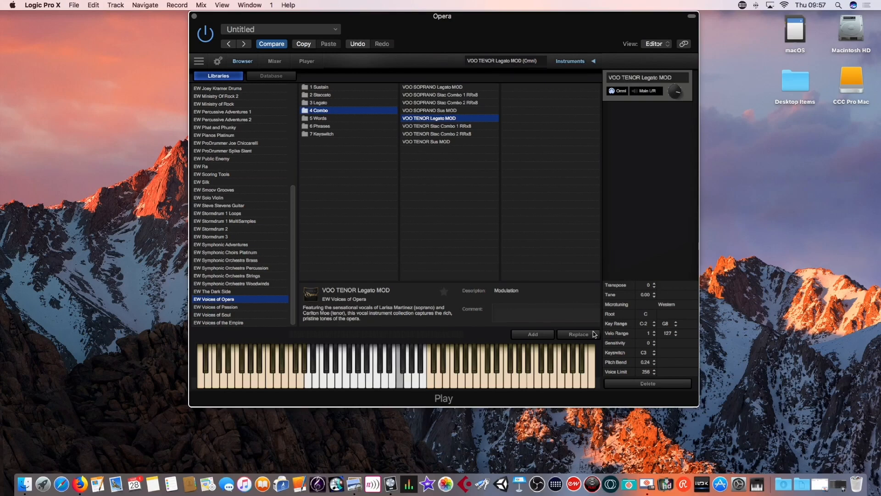
Step: Play notes to demo the tenor legato patch and list the 5 Words folder's patches
{"action": "left_click", "coordinate": [388, 368]}
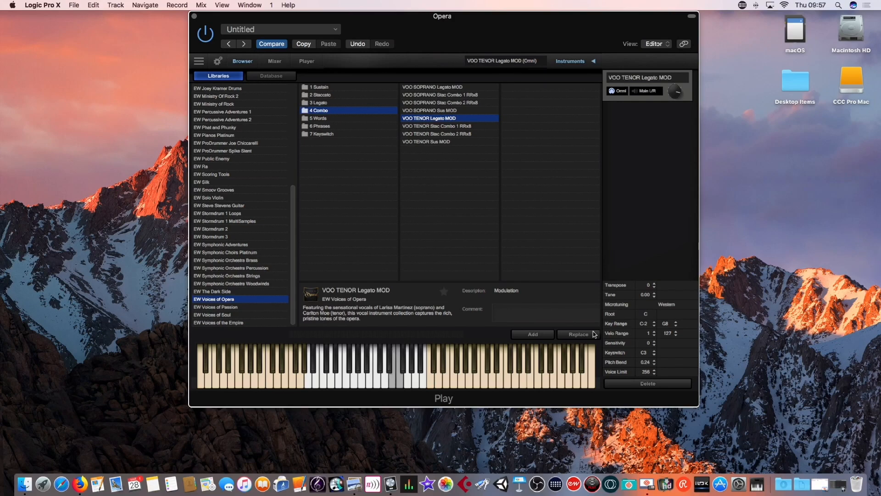
{"action": "left_click", "coordinate": [402, 368]}
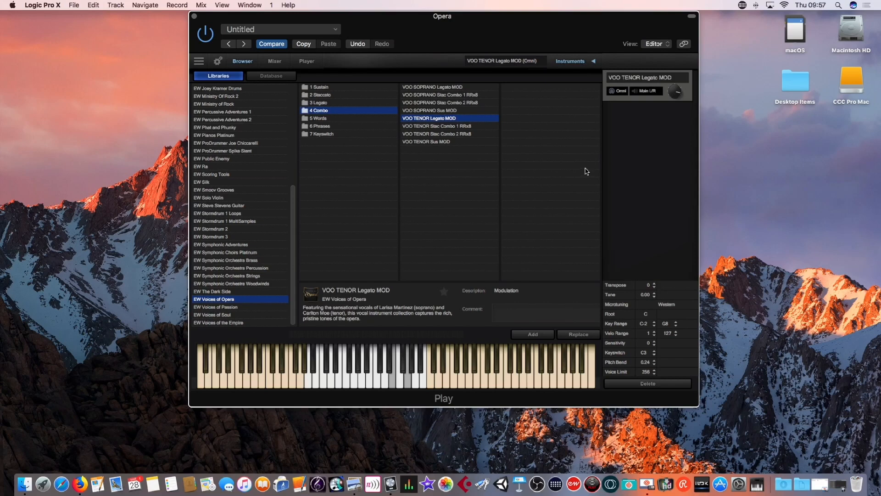
{"action": "left_click", "coordinate": [318, 118]}
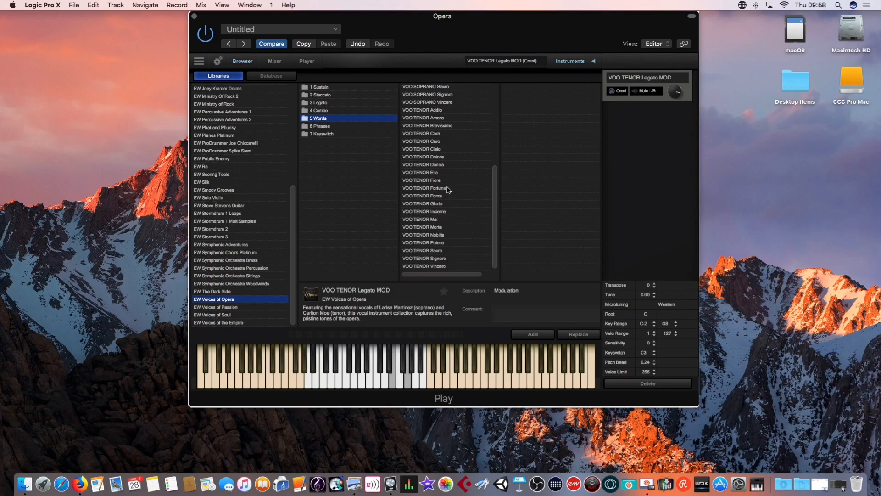
Step: Load VOO SOPRANO Dolore, view its Player controls, and return to the Browser
{"action": "left_click", "coordinate": [427, 134]}
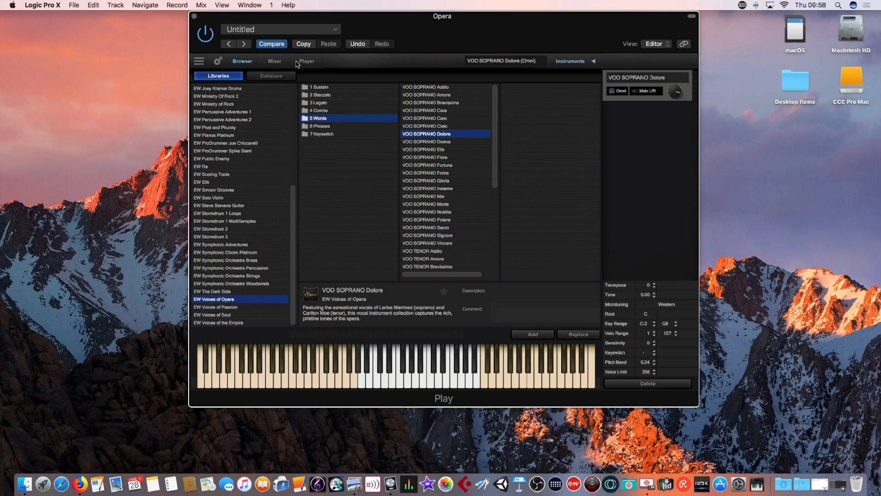
{"action": "left_click", "coordinate": [307, 61]}
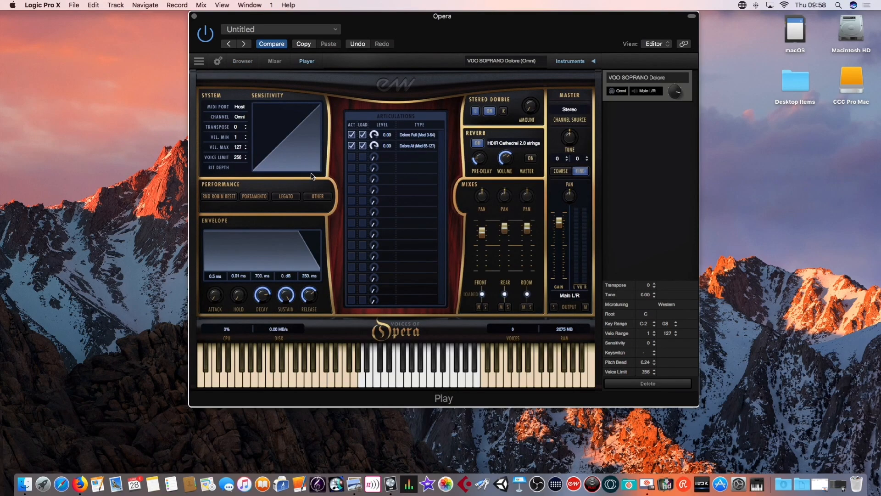
{"action": "mouse_move", "coordinate": [447, 258]}
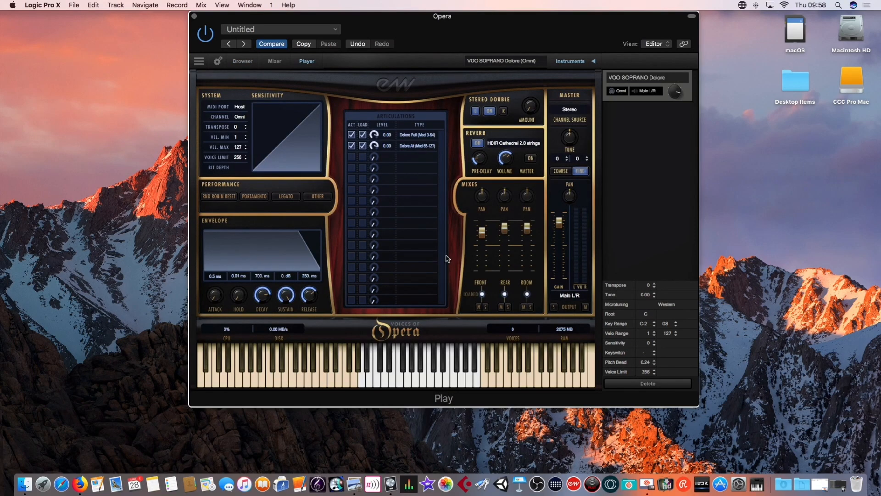
{"action": "left_click", "coordinate": [242, 61]}
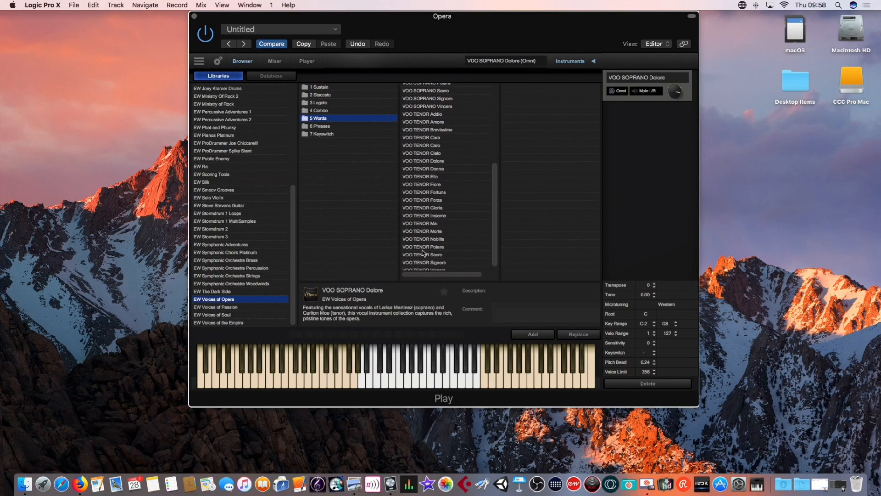
Step: Replace the soprano patch with VOO TENOR Dolore and list the 6 Phrases patches
{"action": "left_click", "coordinate": [428, 161]}
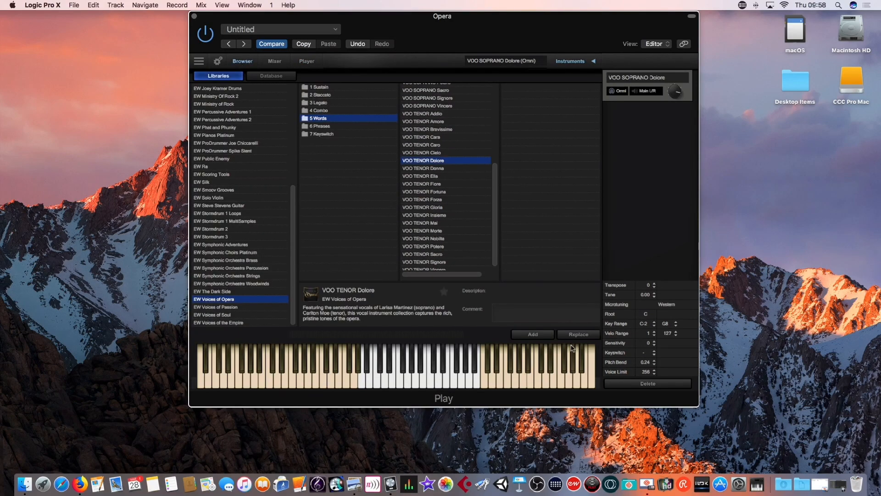
{"action": "left_click", "coordinate": [578, 334]}
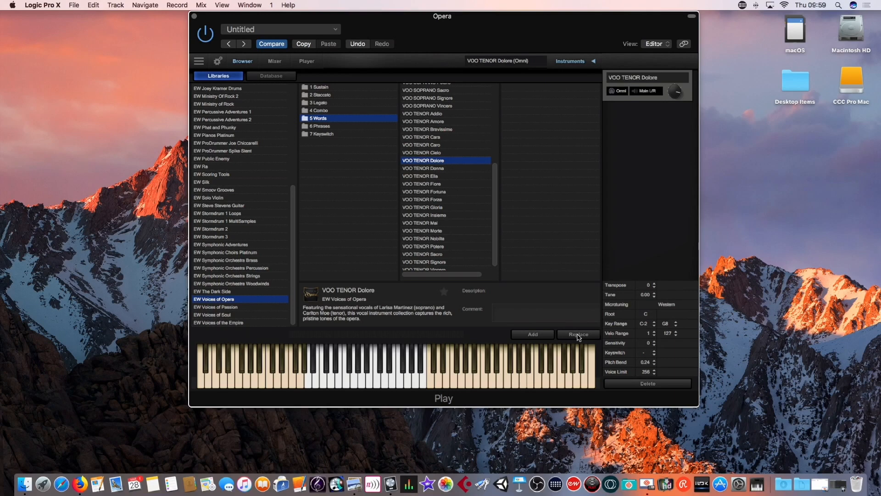
{"action": "left_click", "coordinate": [320, 126]}
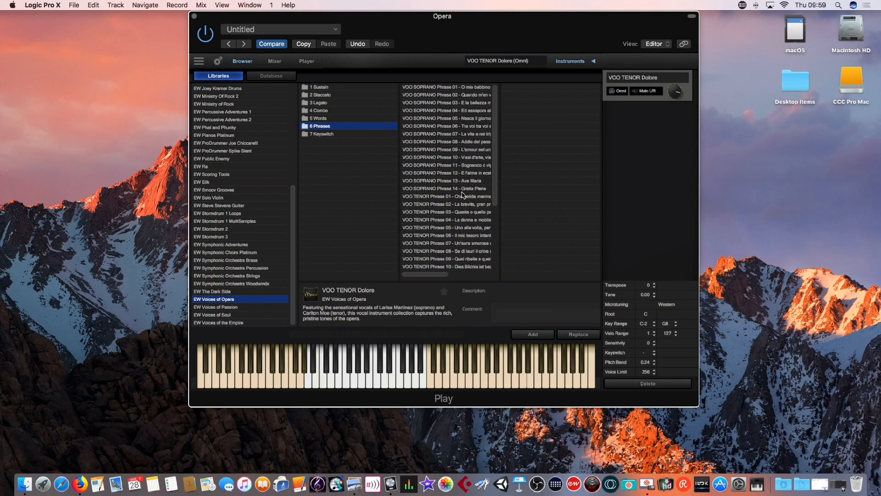
Step: Load VOO SOPRANO Phrase 13 - Ave Maria, then list the 7 Keyswitch folder's patches
{"action": "left_click", "coordinate": [446, 180]}
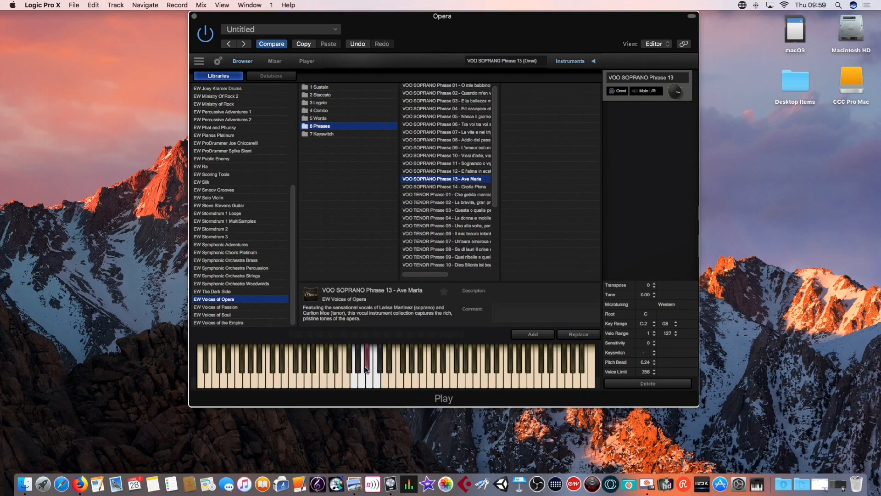
{"action": "mouse_move", "coordinate": [383, 400]}
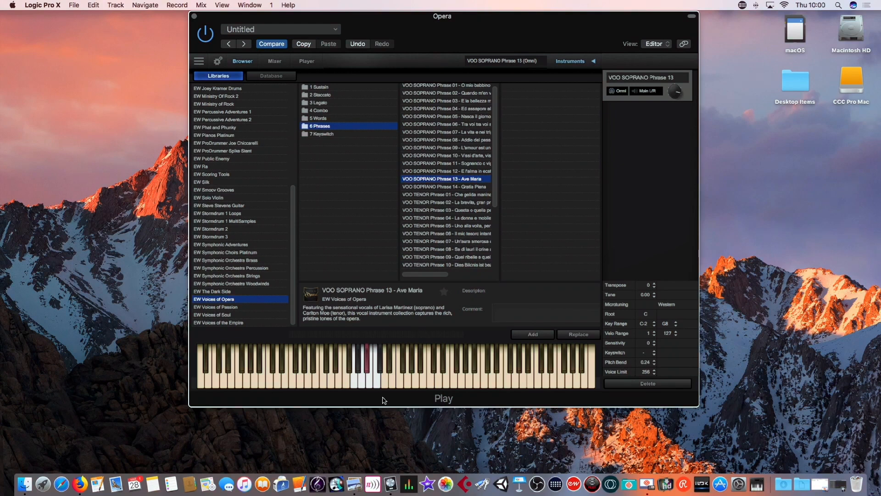
{"action": "mouse_move", "coordinate": [396, 254]}
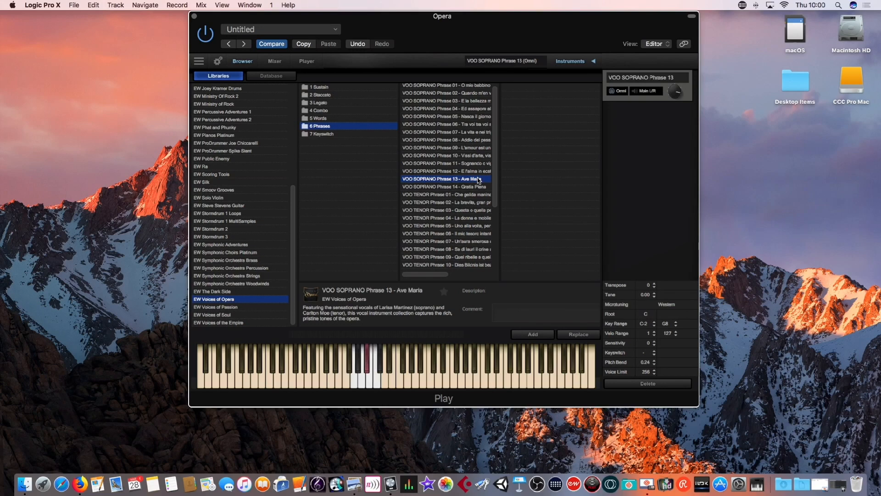
{"action": "left_click", "coordinate": [323, 134]}
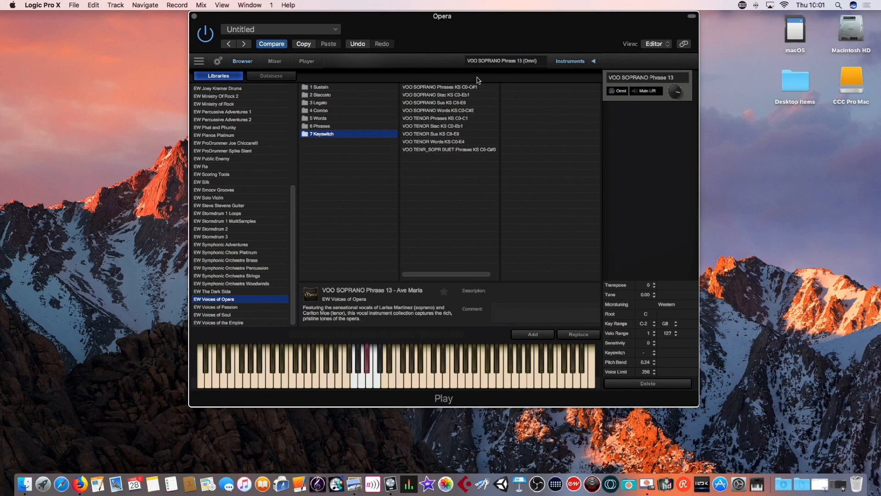
{"action": "mouse_move", "coordinate": [460, 191]}
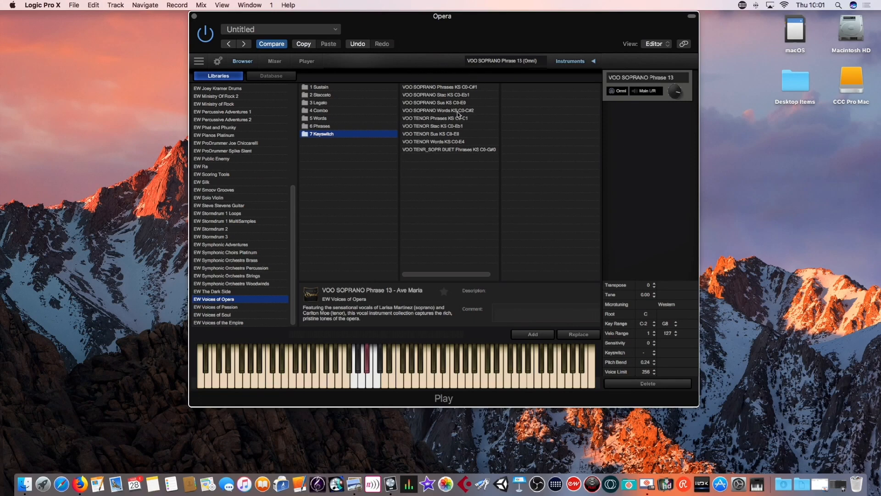
Step: Load VOO SOPRANO Words KS C0-C#2 from the Keyswitch folder, keyswitch C0
{"action": "left_click", "coordinate": [447, 110]}
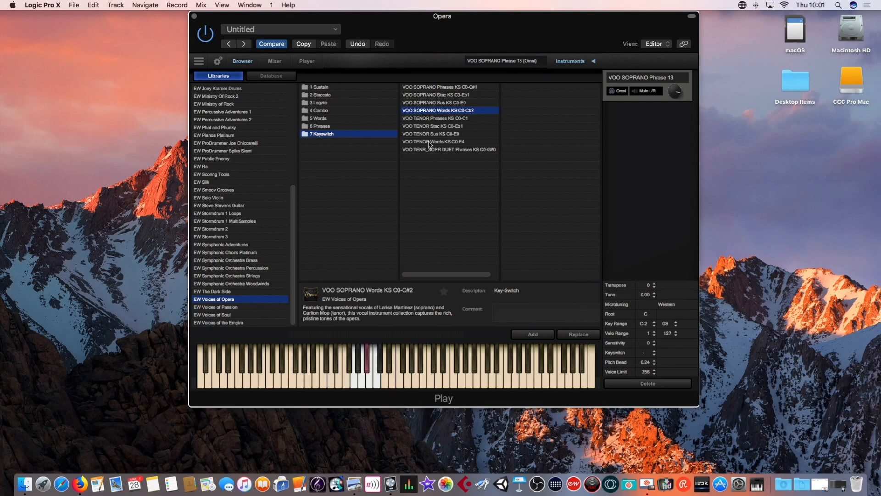
{"action": "left_click", "coordinate": [435, 118]}
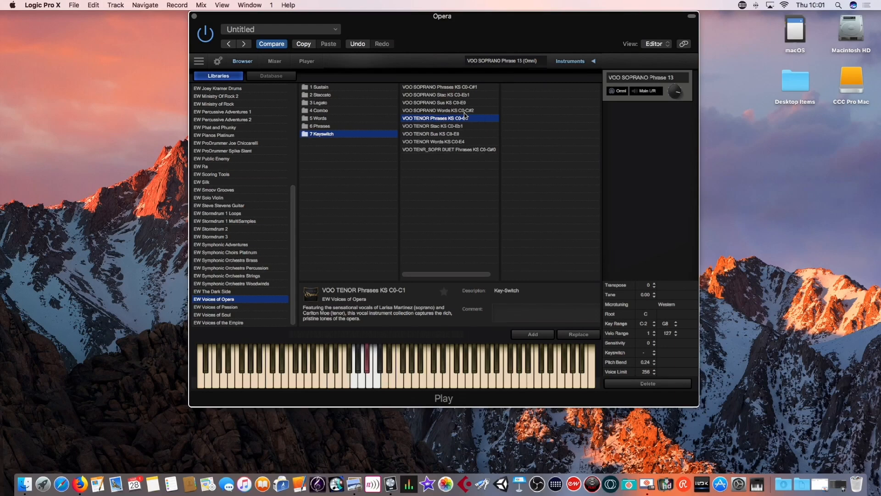
{"action": "left_click", "coordinate": [437, 110]}
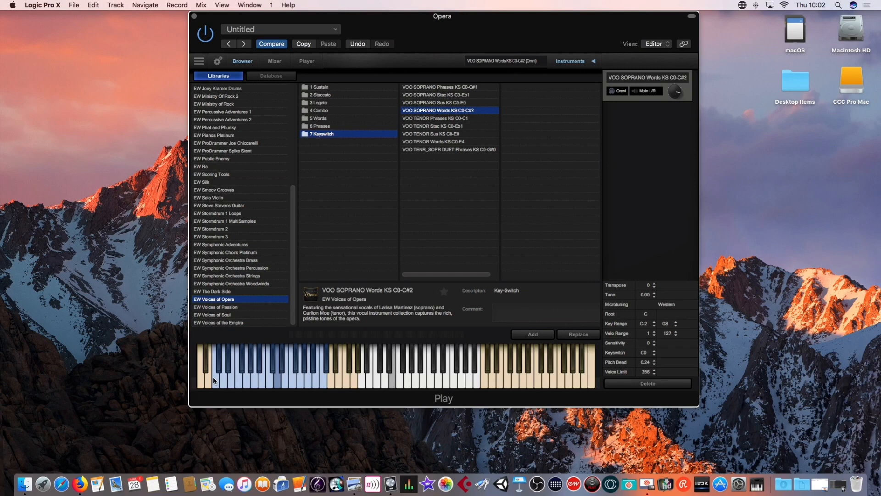
{"action": "mouse_move", "coordinate": [174, 198]}
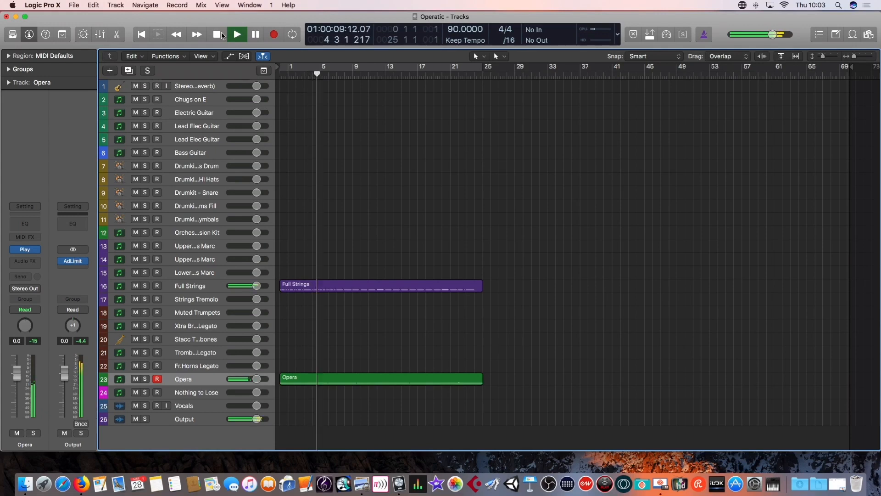
Step: Stop playback of the Opera demo in Logic's transport bar
{"action": "left_click", "coordinate": [237, 35]}
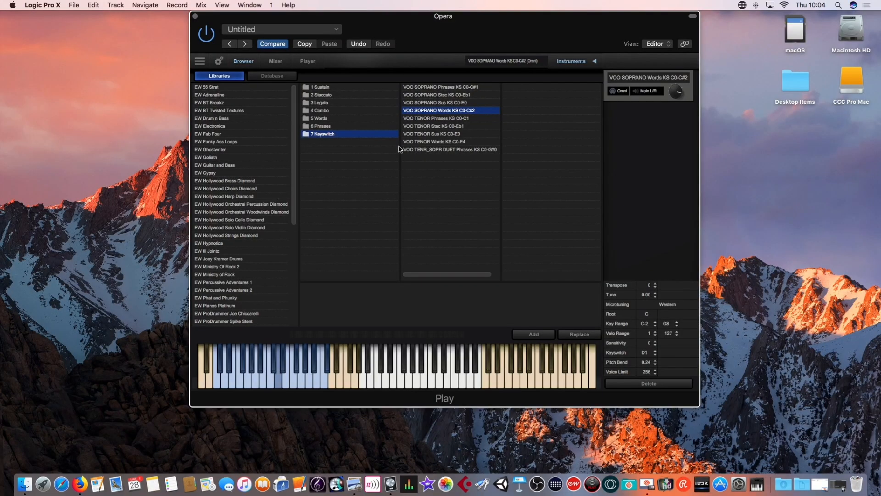
Step: Show the Player page listing the soprano word articulations by keyswitch
{"action": "left_click", "coordinate": [308, 60]}
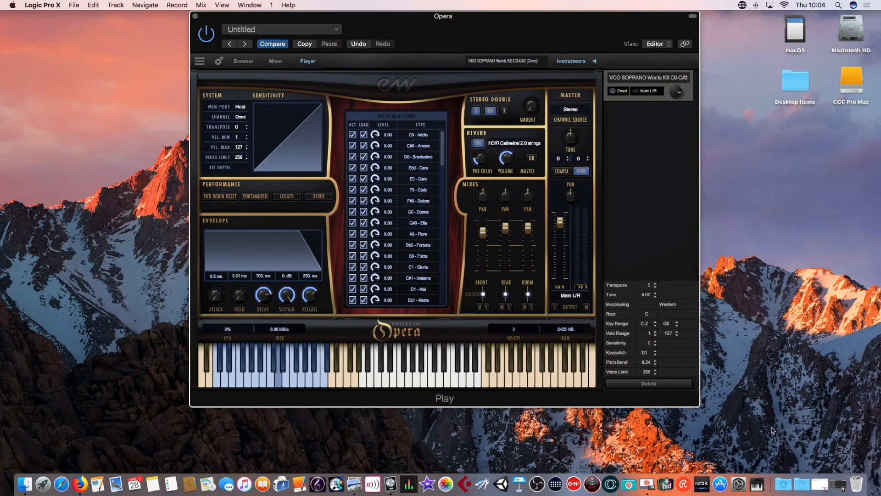
{"action": "mouse_move", "coordinate": [846, 485]}
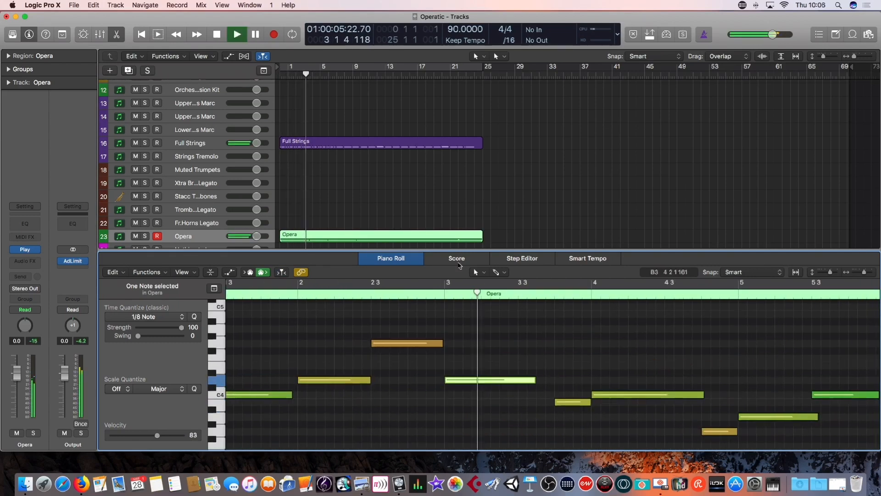
Step: Stop playback, edit the A3 note near bar 5 and trim a note to start at bar 8 beat 3 for two beats
{"action": "left_click", "coordinate": [237, 34]}
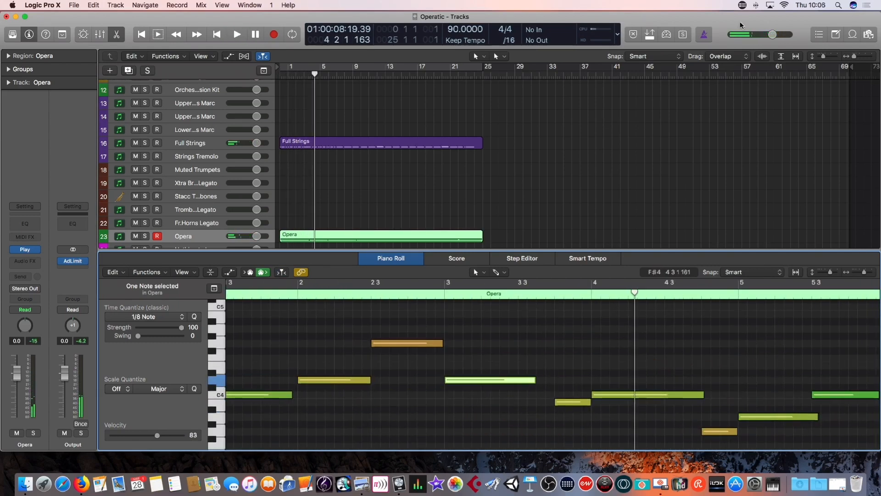
{"action": "scroll", "scroll_direction": "right", "scroll_amount": 3}
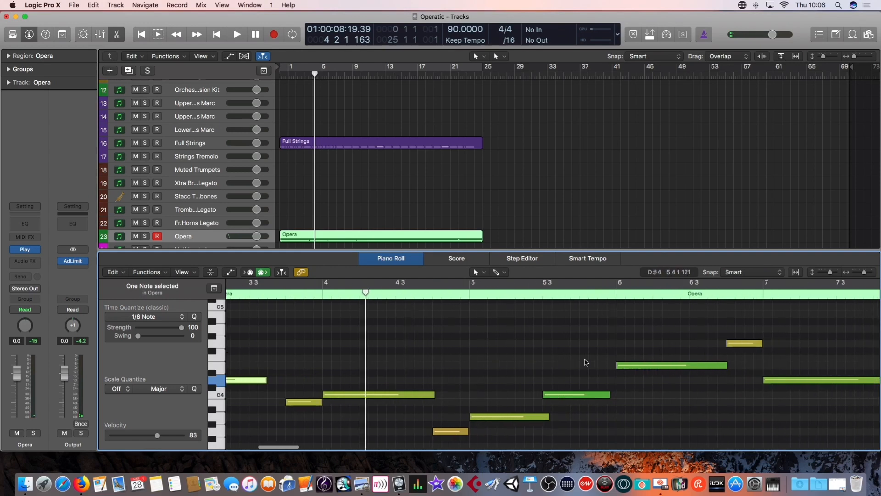
{"action": "scroll", "scroll_direction": "right", "scroll_amount": 3}
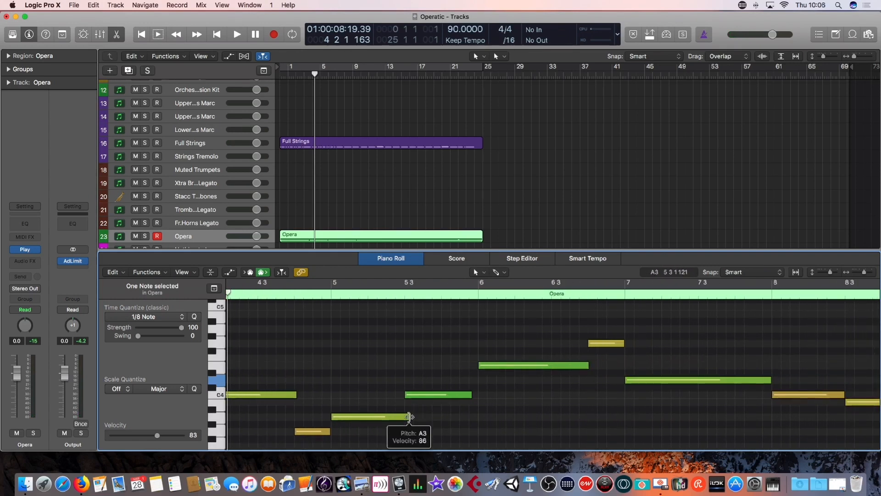
{"action": "left_click_drag", "start_coordinate": [410, 417], "coordinate": [403, 417]}
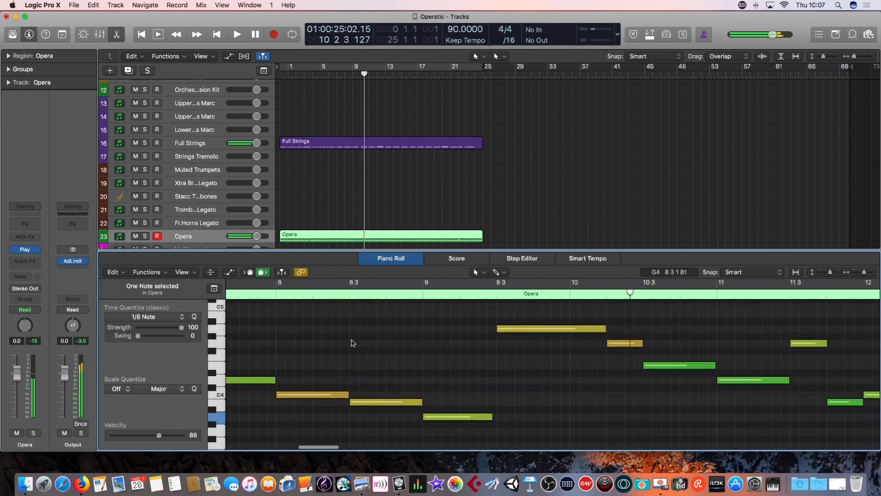
{"action": "left_click_drag", "start_coordinate": [351, 402], "coordinate": [351, 402]}
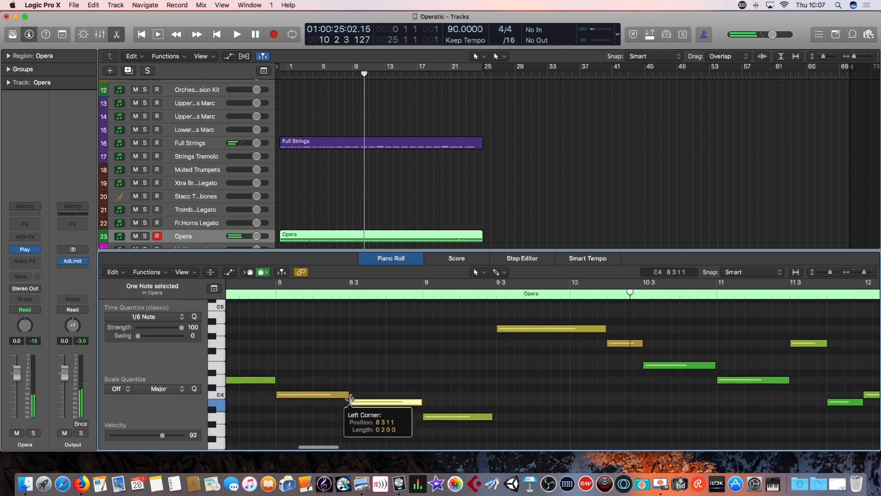
{"action": "left_click_drag", "start_coordinate": [348, 401], "coordinate": [339, 401]}
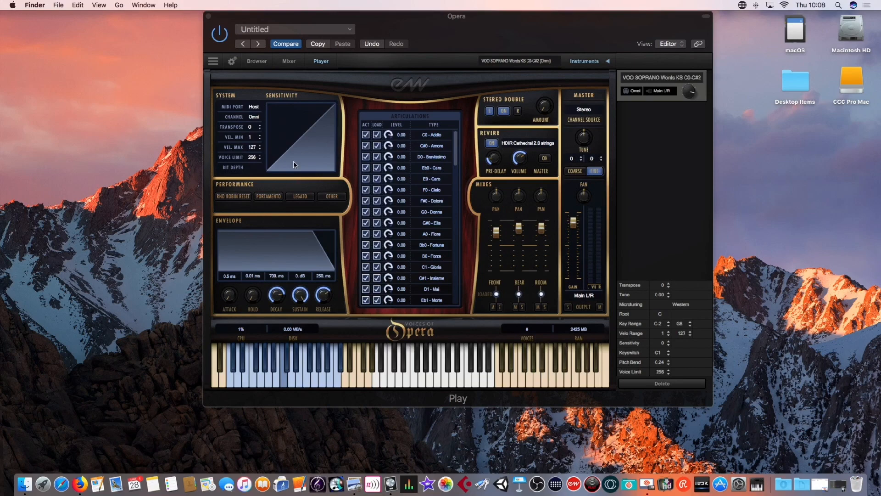
{"action": "mouse_move", "coordinate": [293, 164]}
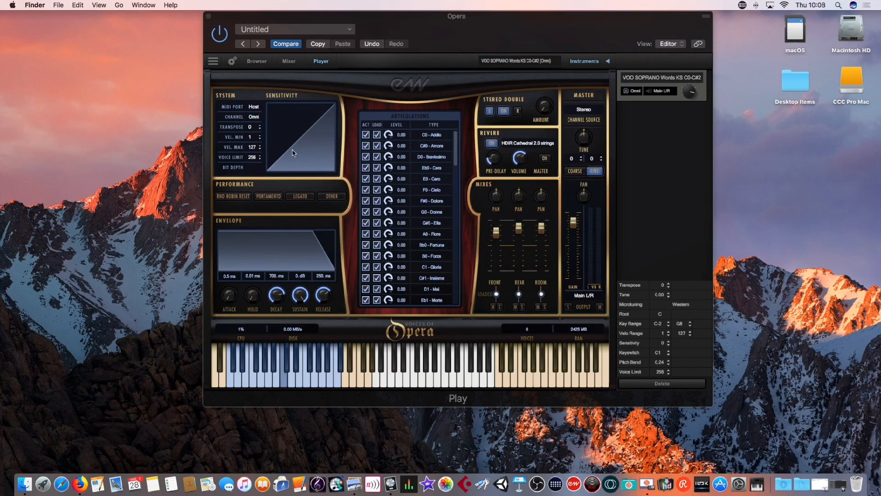
{"action": "mouse_move", "coordinate": [301, 139]}
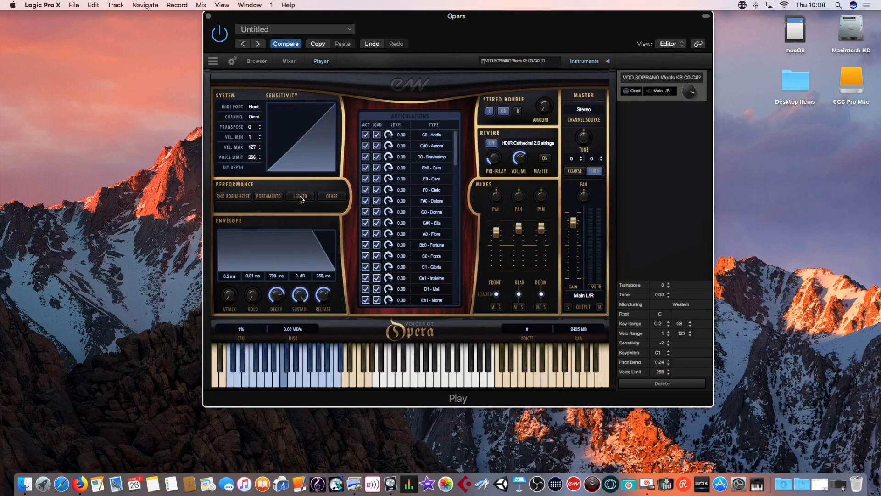
Step: Enable Legato playback for the soprano voice
{"action": "left_click", "coordinate": [299, 196]}
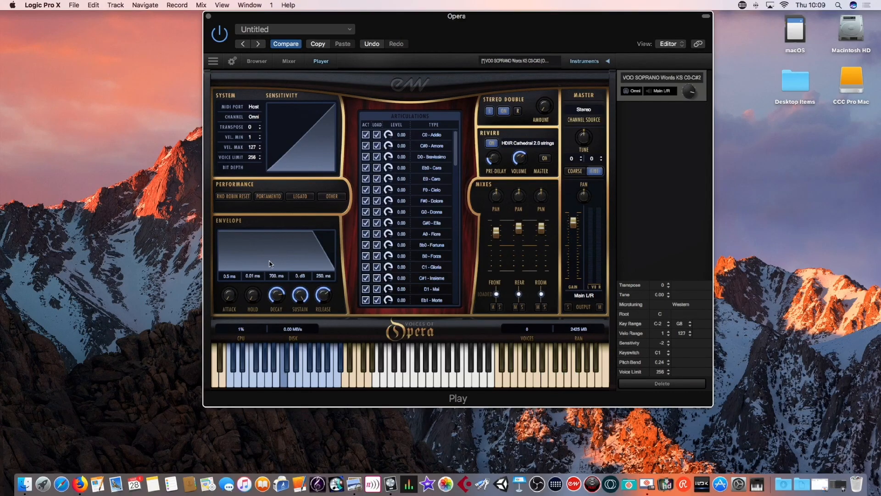
{"action": "mouse_move", "coordinate": [199, 308]}
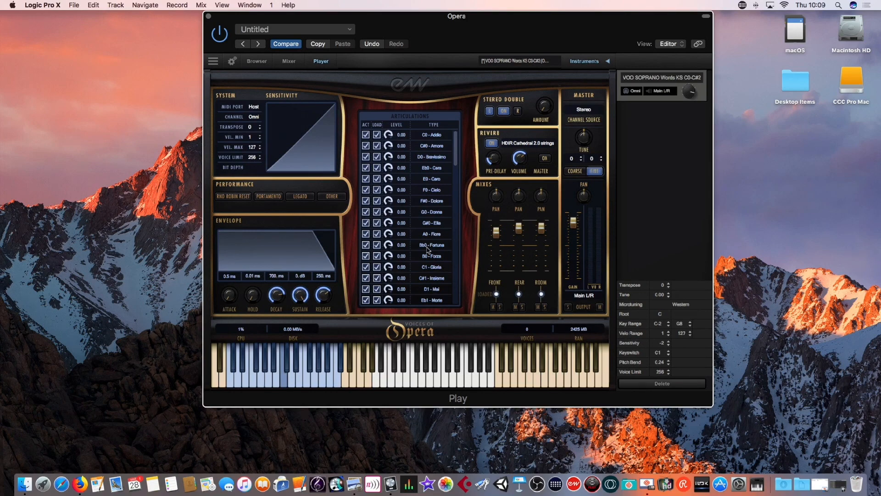
{"action": "mouse_move", "coordinate": [459, 241]}
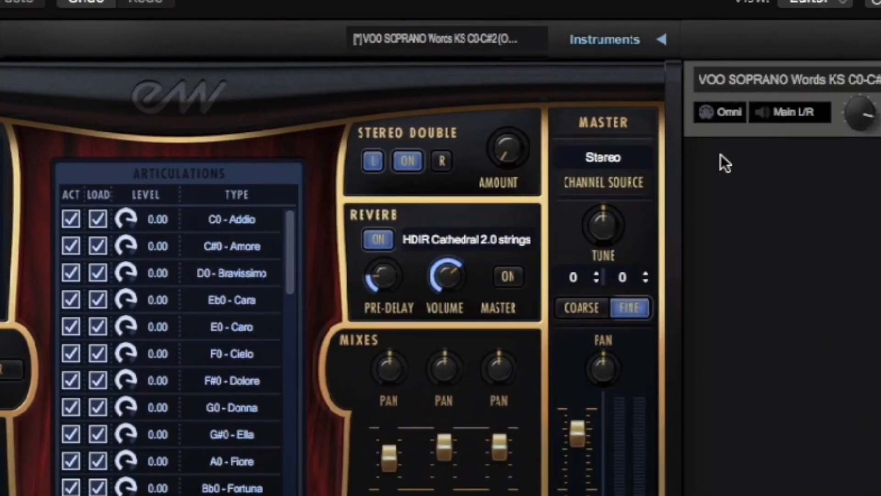
{"action": "scroll", "scroll_direction": "down", "scroll_amount": 3}
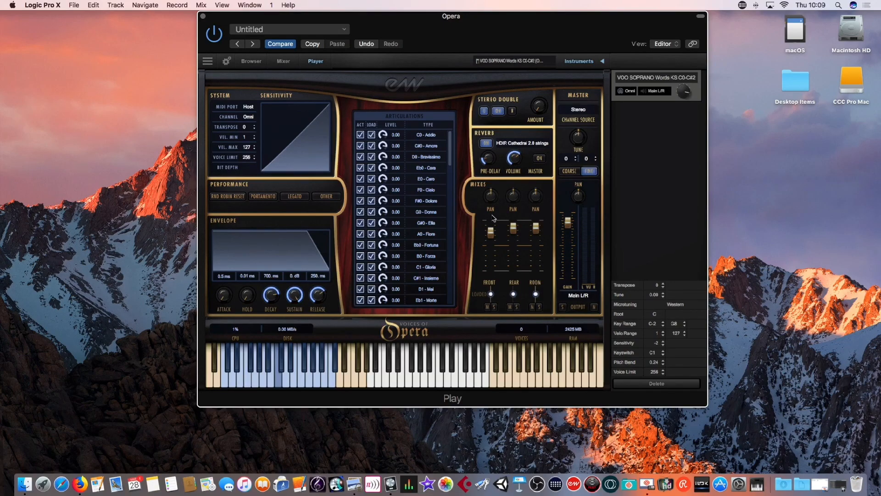
{"action": "left_click", "coordinate": [486, 142]}
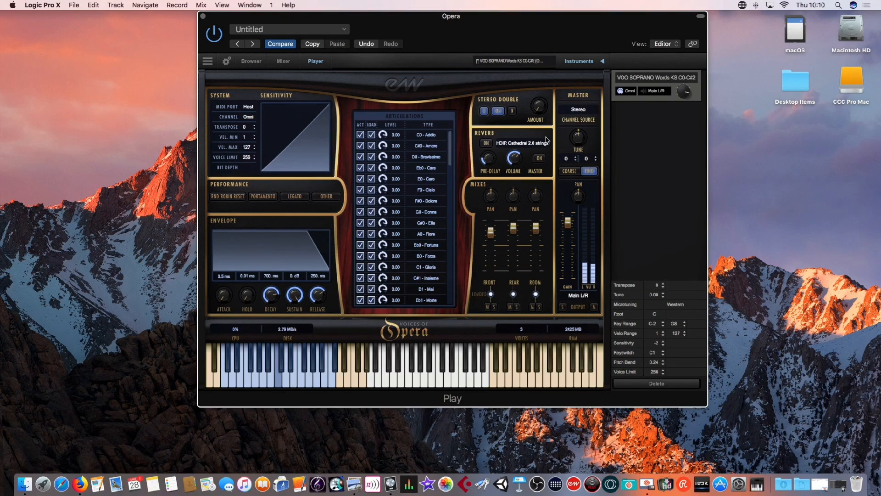
{"action": "left_click", "coordinate": [485, 142]}
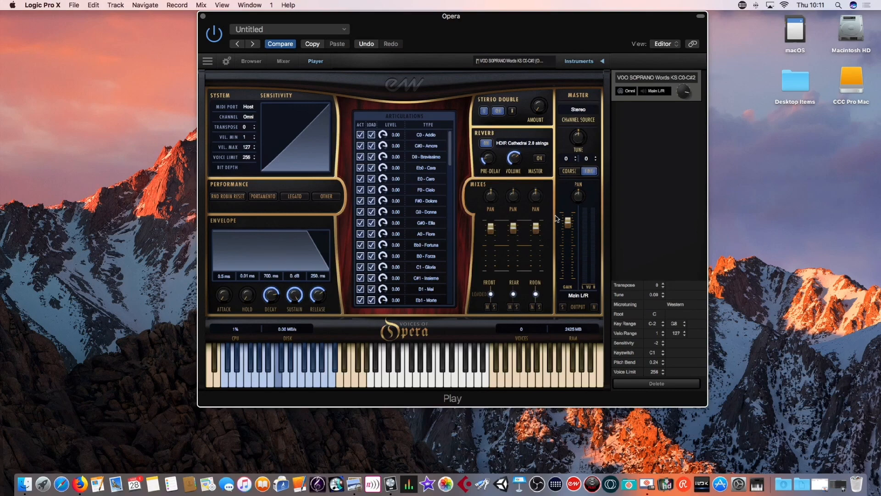
{"action": "mouse_move", "coordinate": [516, 198]}
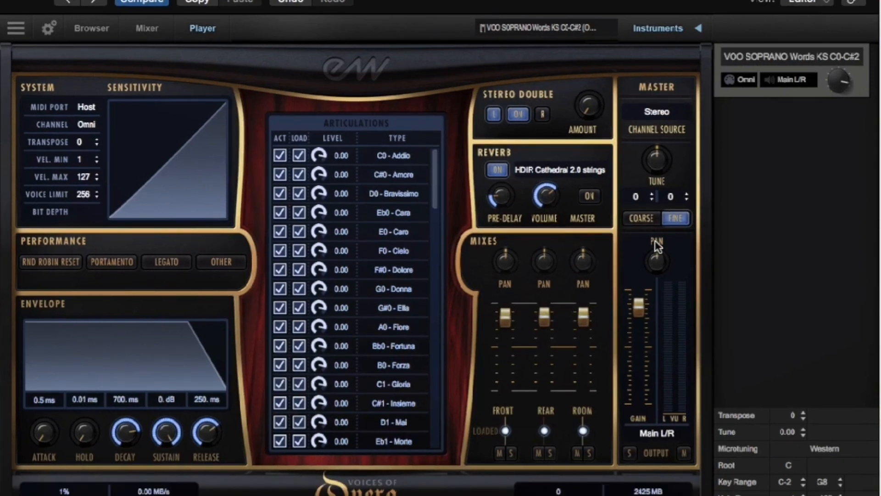
{"action": "mouse_move", "coordinate": [646, 213]}
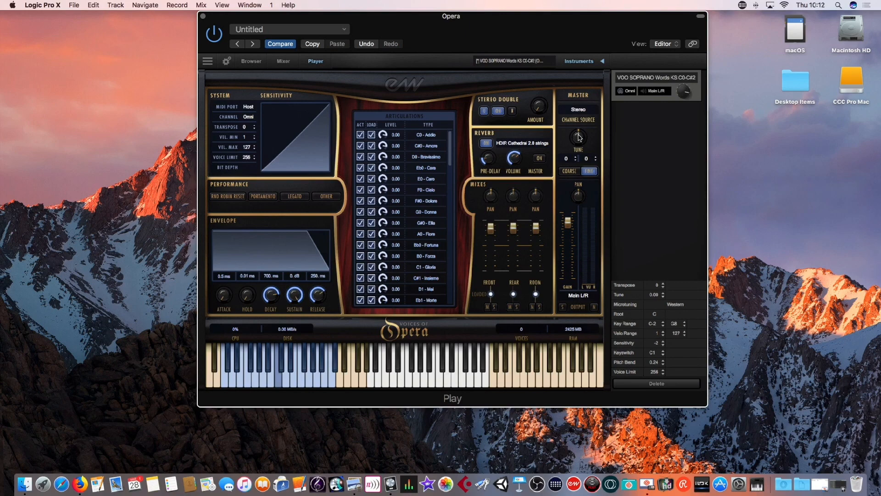
{"action": "mouse_move", "coordinate": [593, 140]}
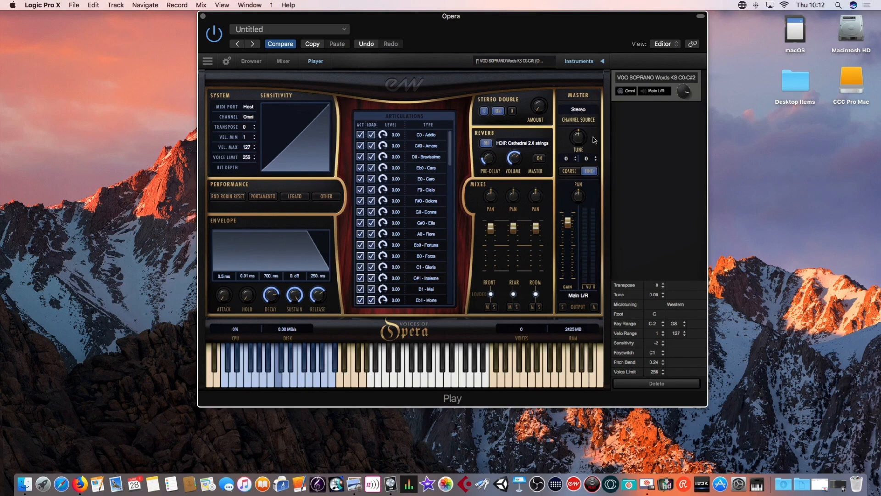